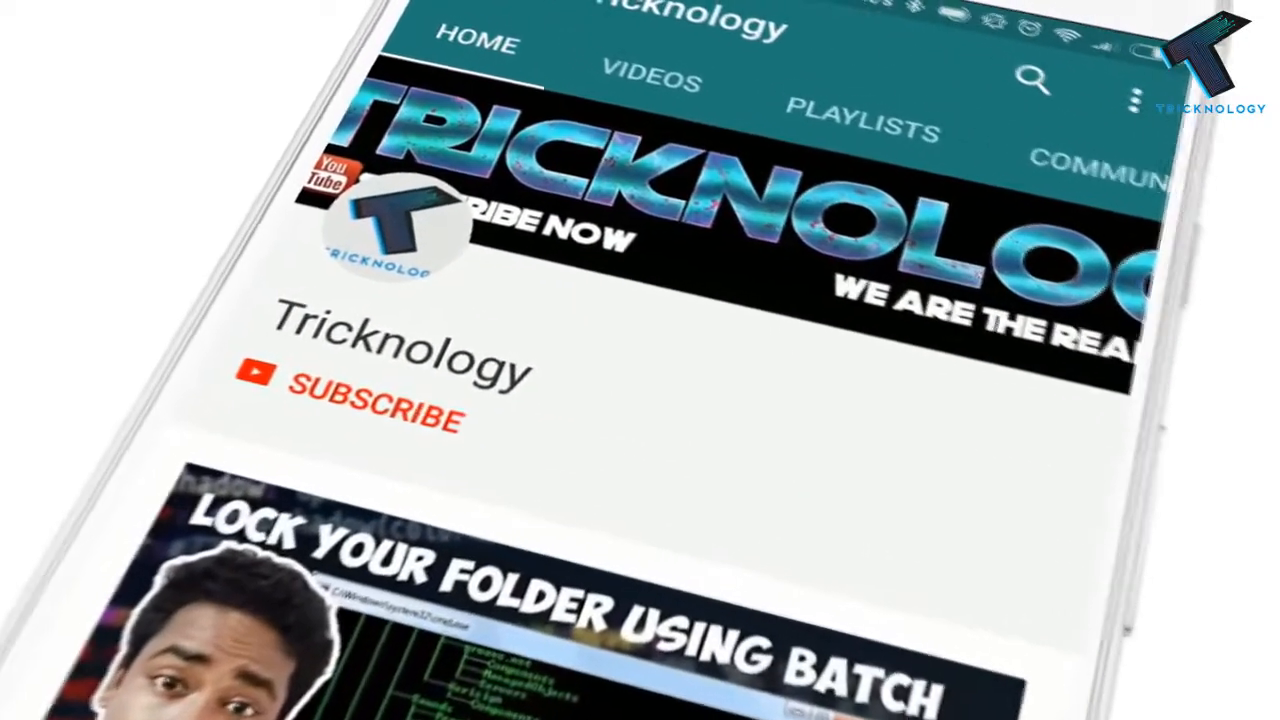
- Bring the Computer window into focus after opening the Run prompt
{"action": "left_click", "coordinate": [370, 410]}
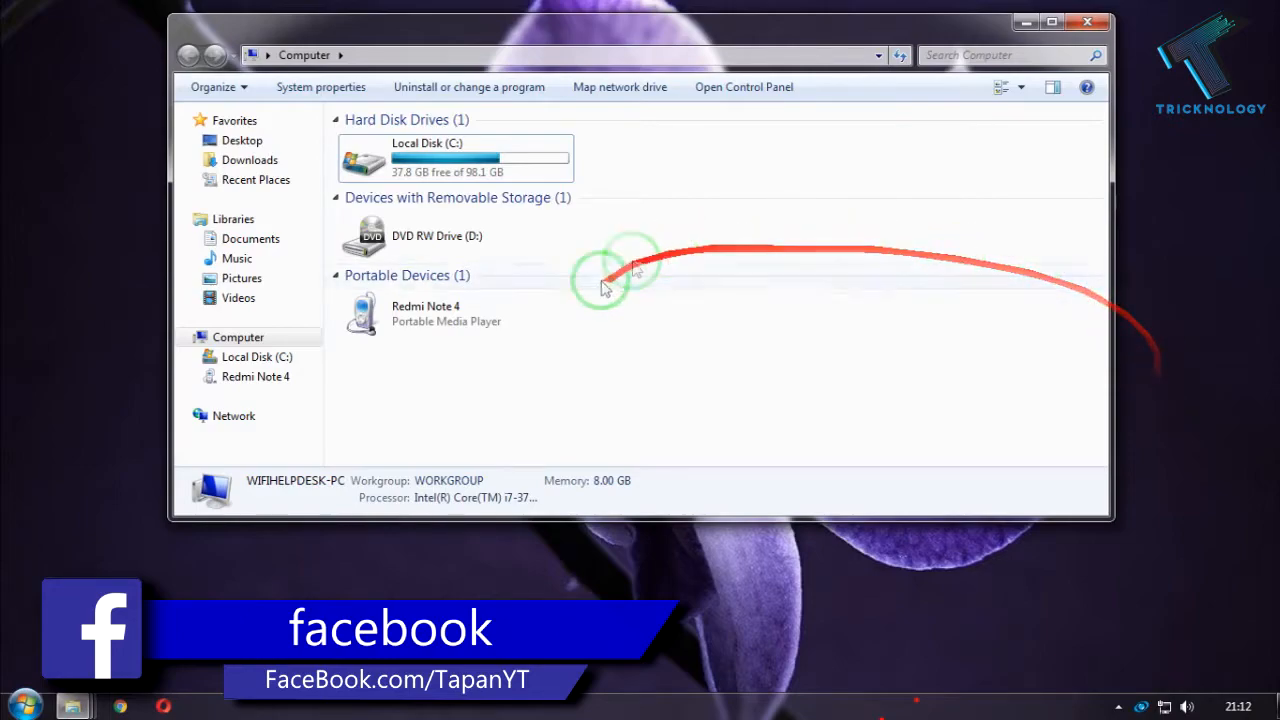
{"action": "mouse_move", "coordinate": [660, 480]}
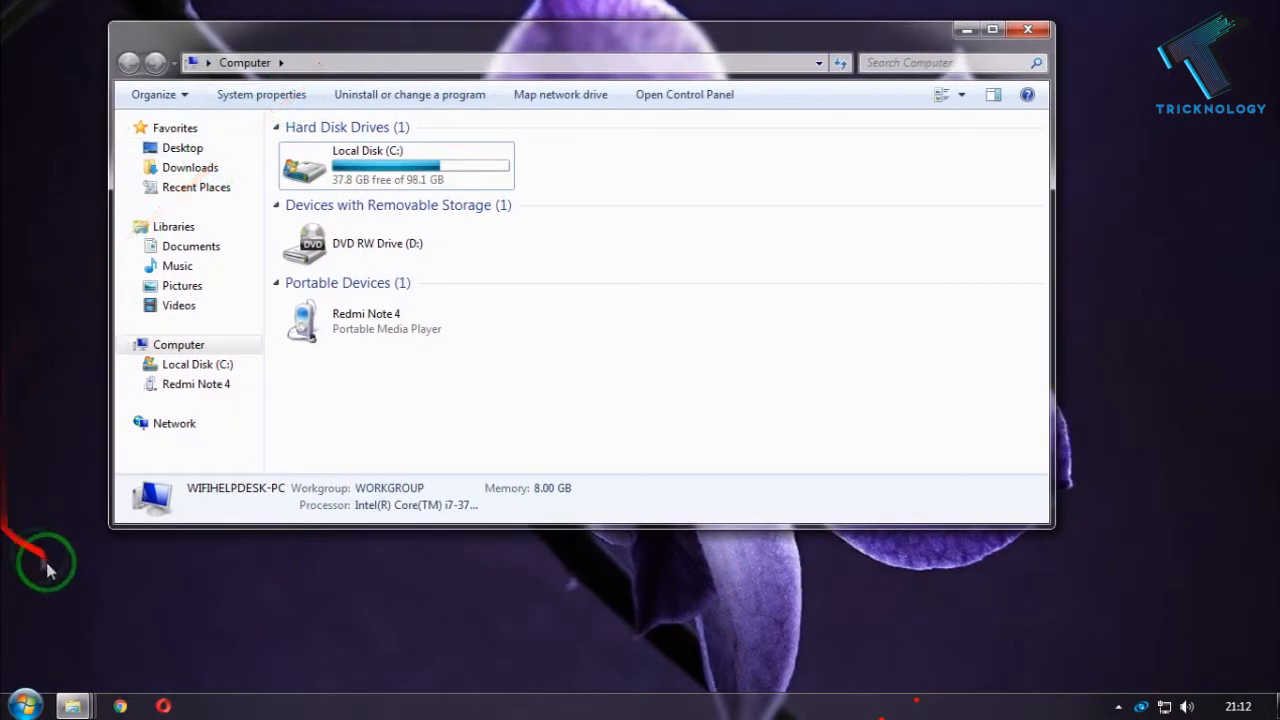
{"action": "key", "text": "Win+r"}
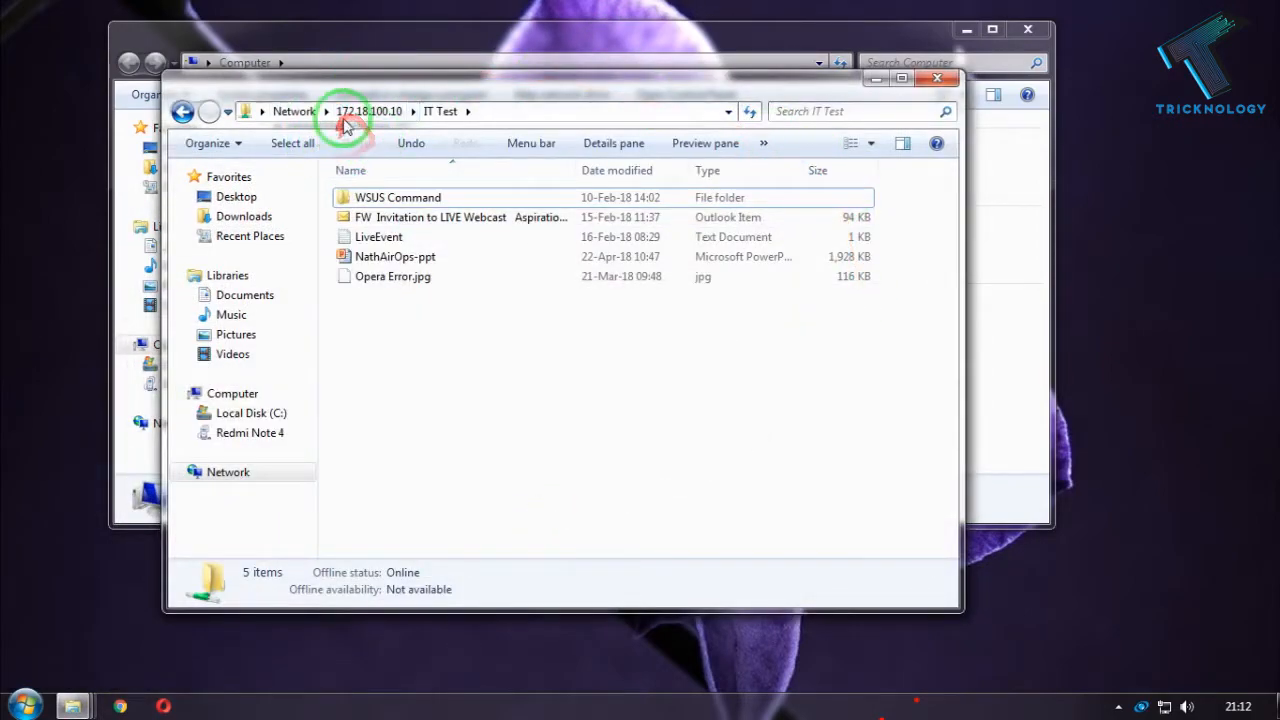
{"action": "mouse_move", "coordinate": [416, 120]}
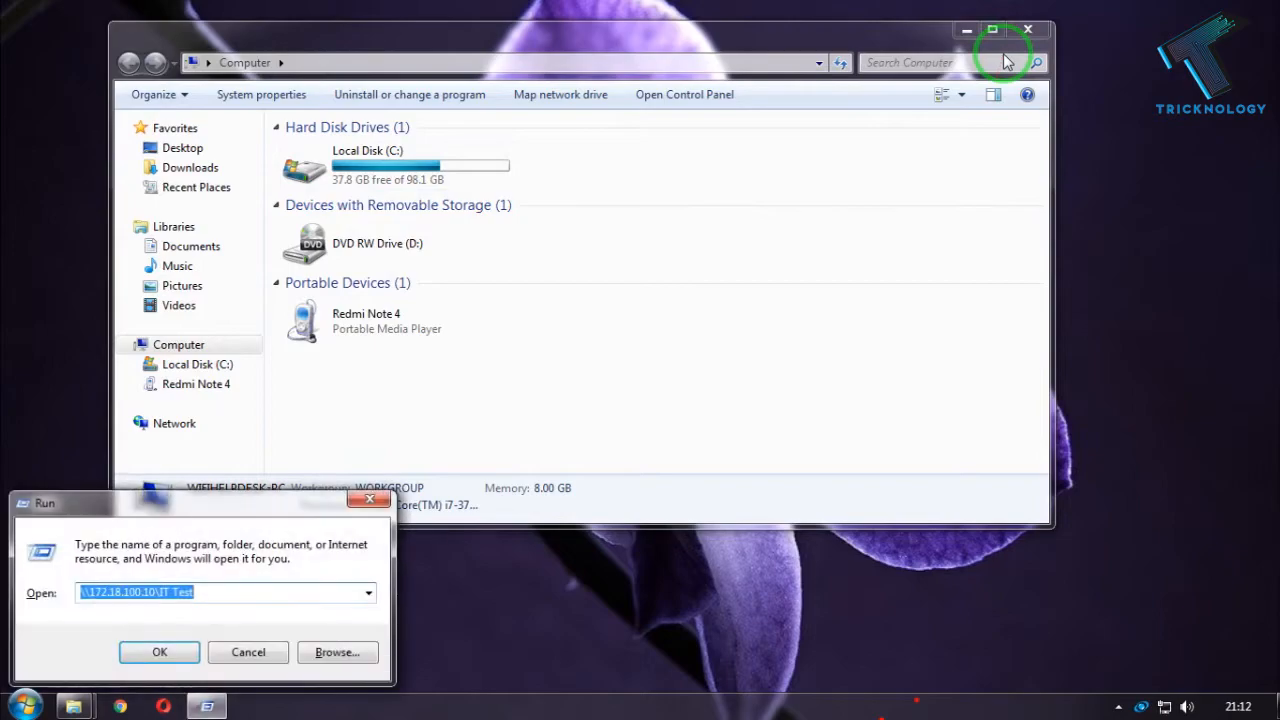
{"action": "left_click", "coordinate": [160, 652]}
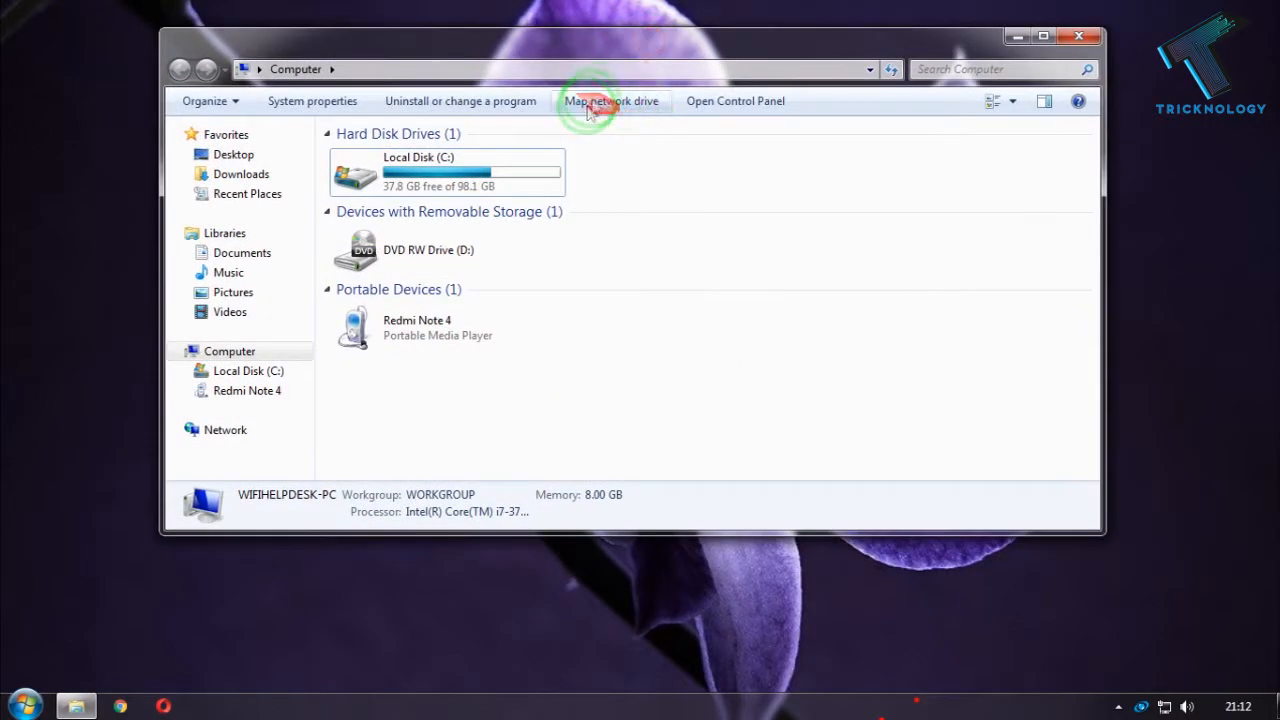
- Map drive letter M: to the folder \\172.18.100.10\IT Test
{"action": "left_click", "coordinate": [612, 100]}
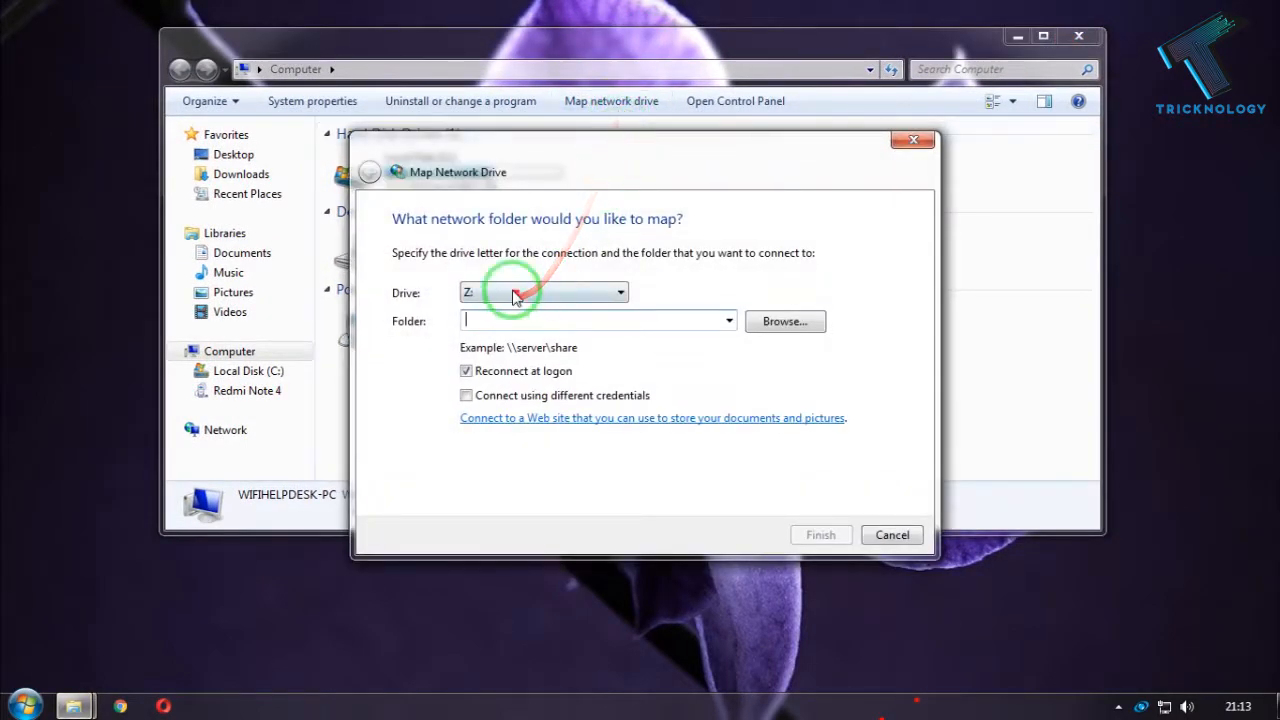
{"action": "left_click", "coordinate": [620, 292]}
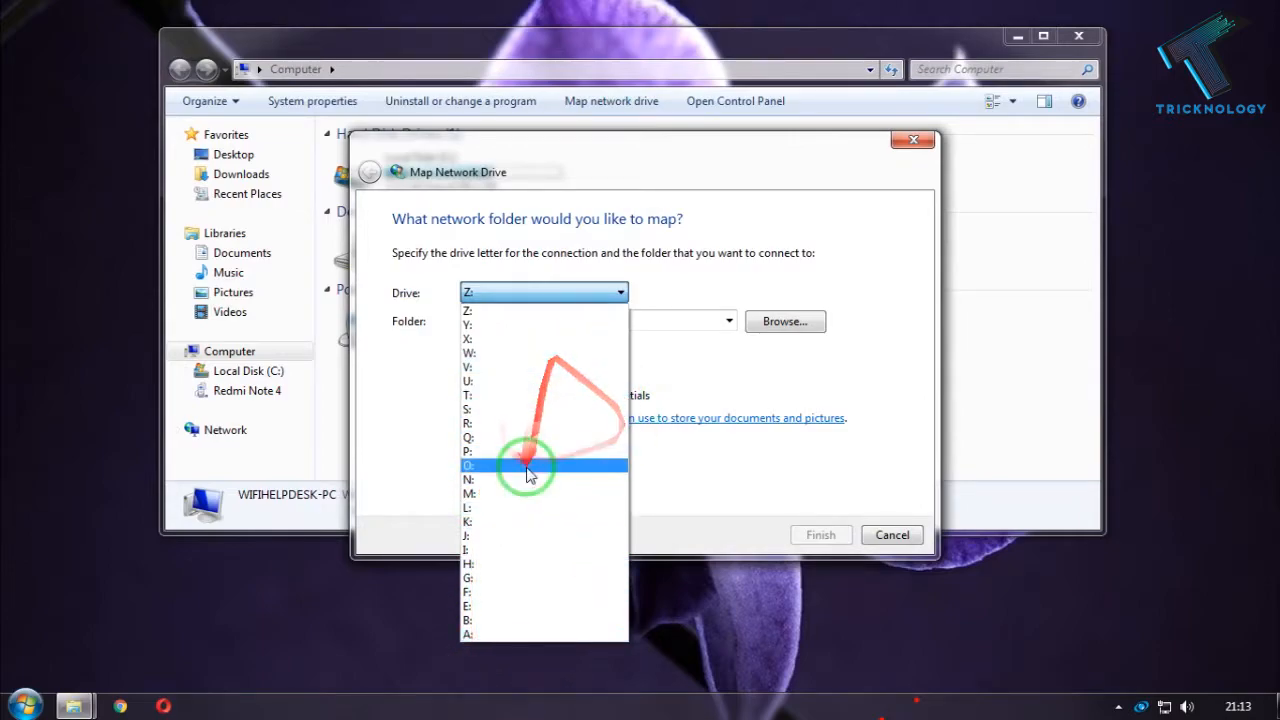
{"action": "left_click", "coordinate": [468, 492]}
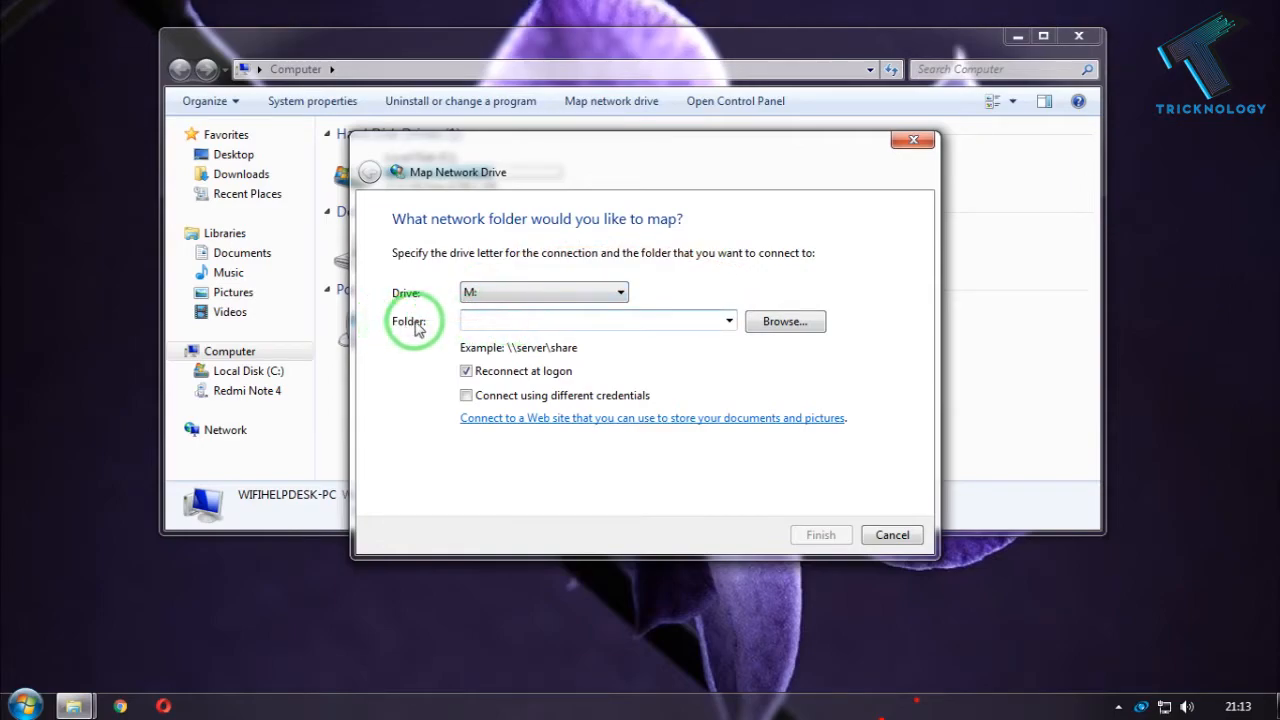
{"action": "mouse_move", "coordinate": [836, 320]}
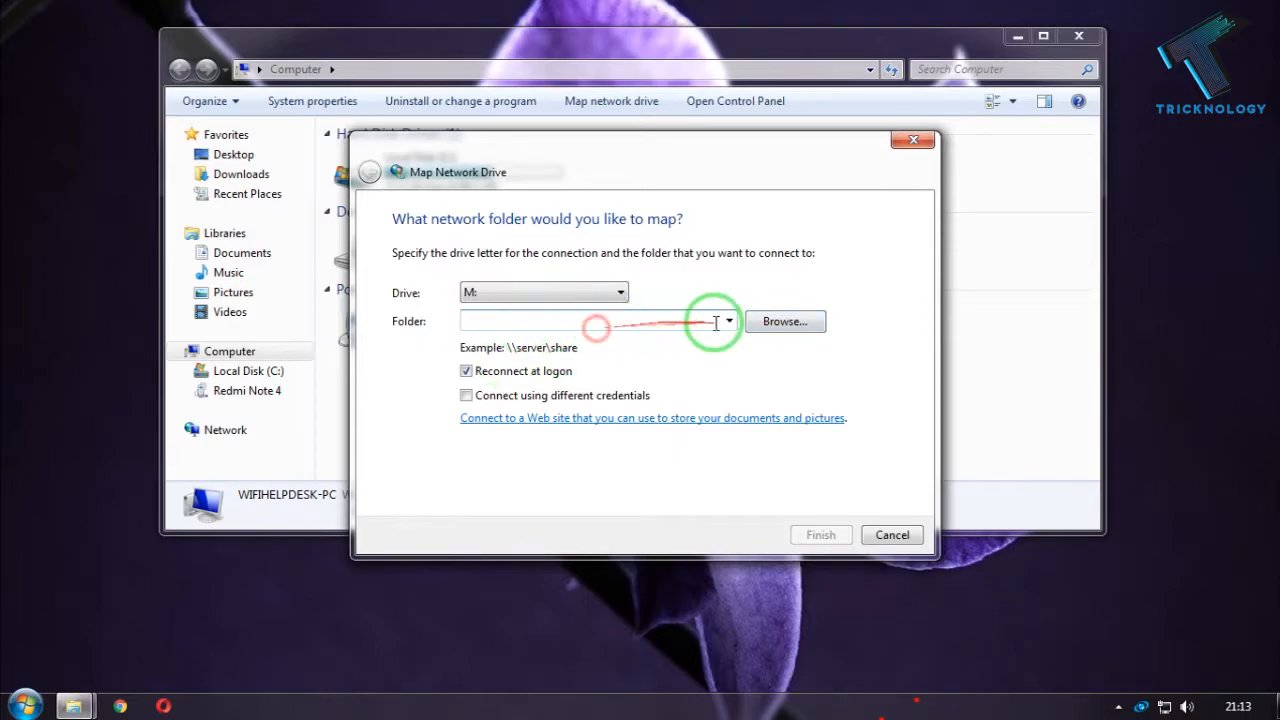
{"action": "type", "text": "\\\\172.18.100.10\\IT Test"}
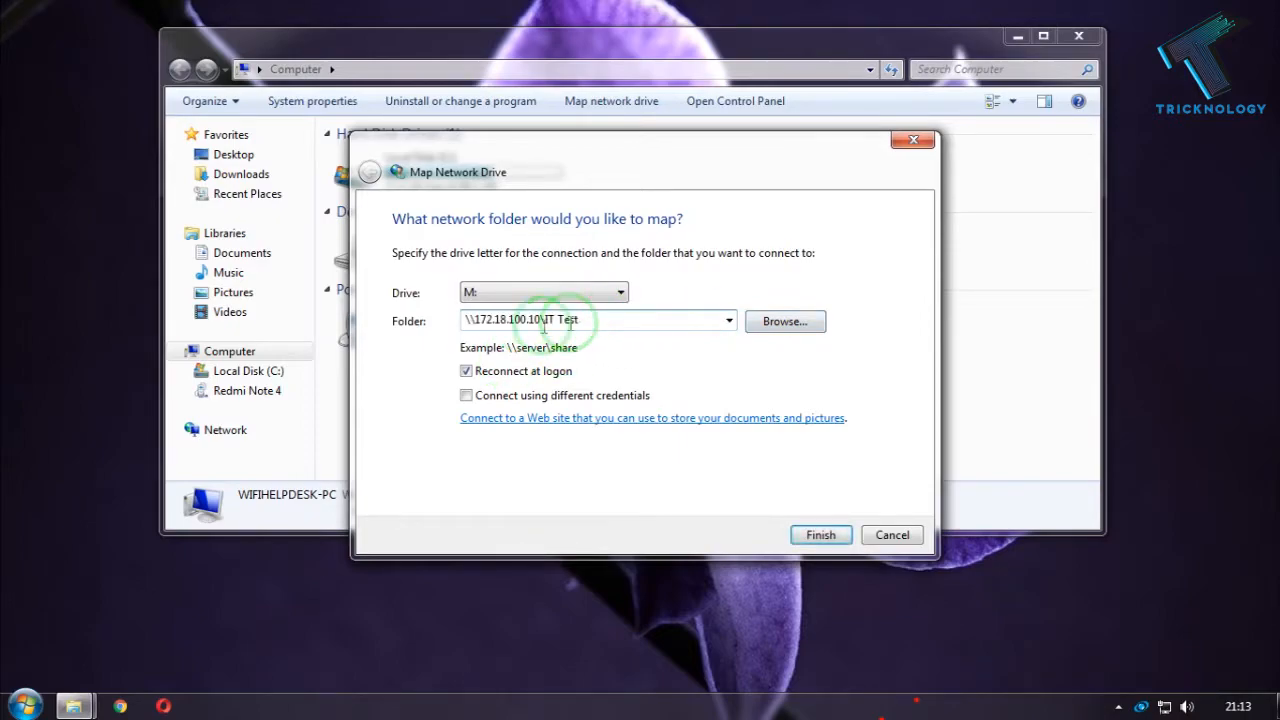
{"action": "triple_click", "coordinate": [596, 320]}
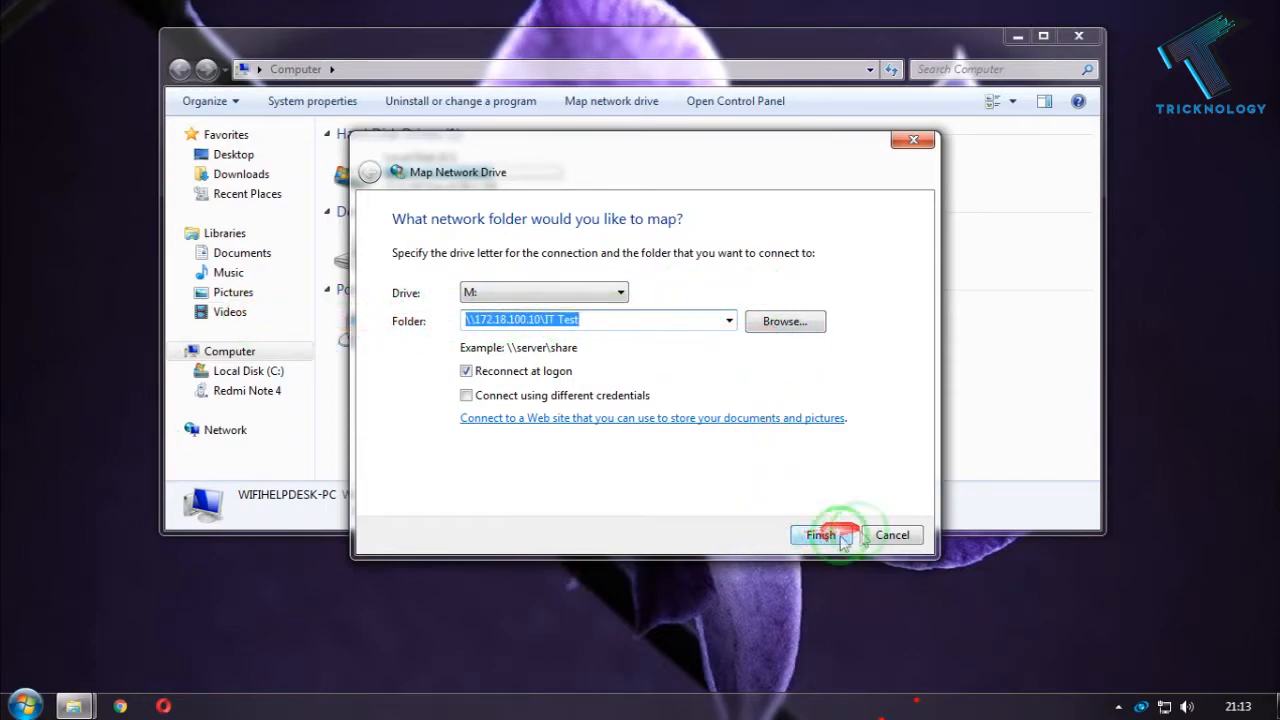
- Finish the mapping and return to Computer to see M: under Network Location
{"action": "left_click", "coordinate": [820, 536]}
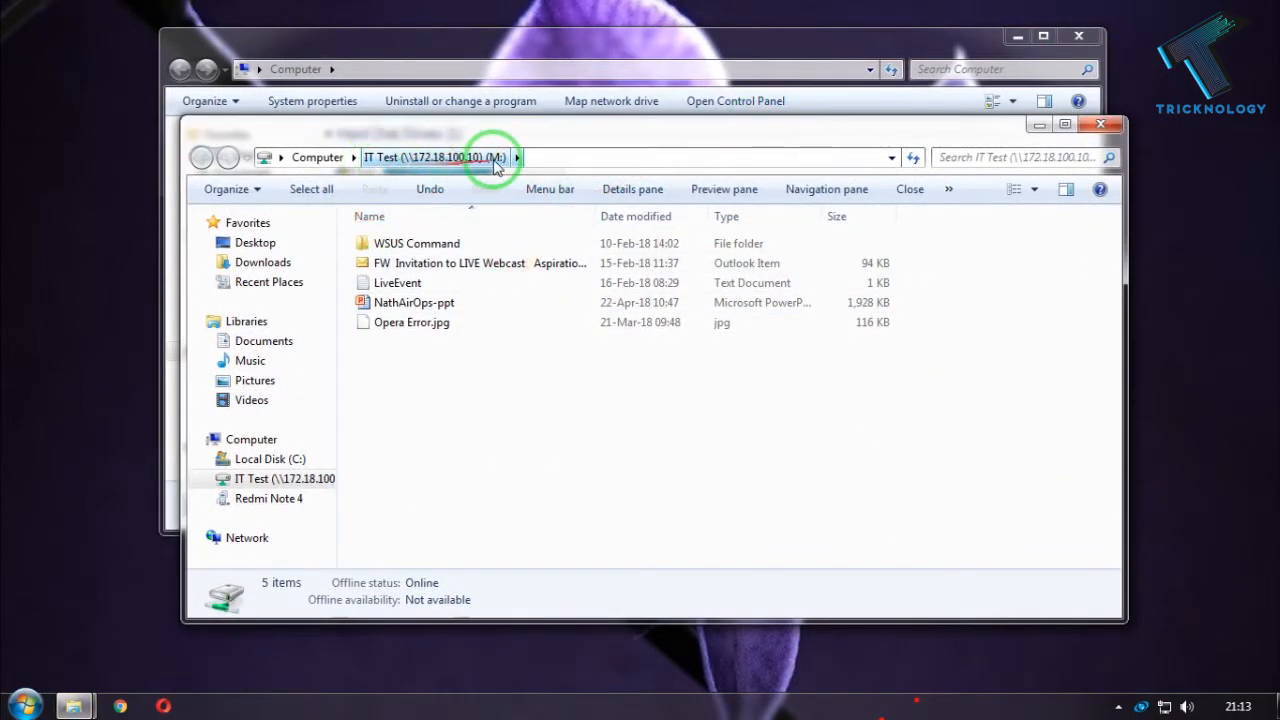
{"action": "left_click", "coordinate": [1100, 124]}
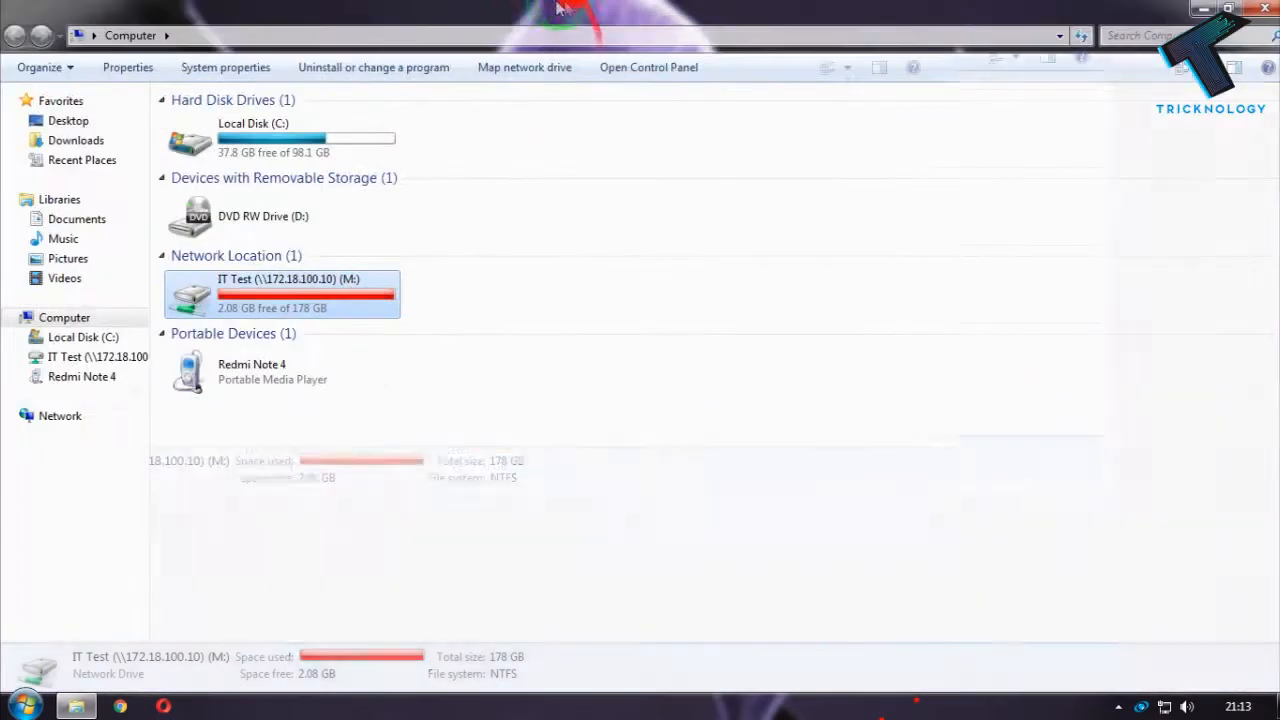
{"action": "mouse_move", "coordinate": [676, 270]}
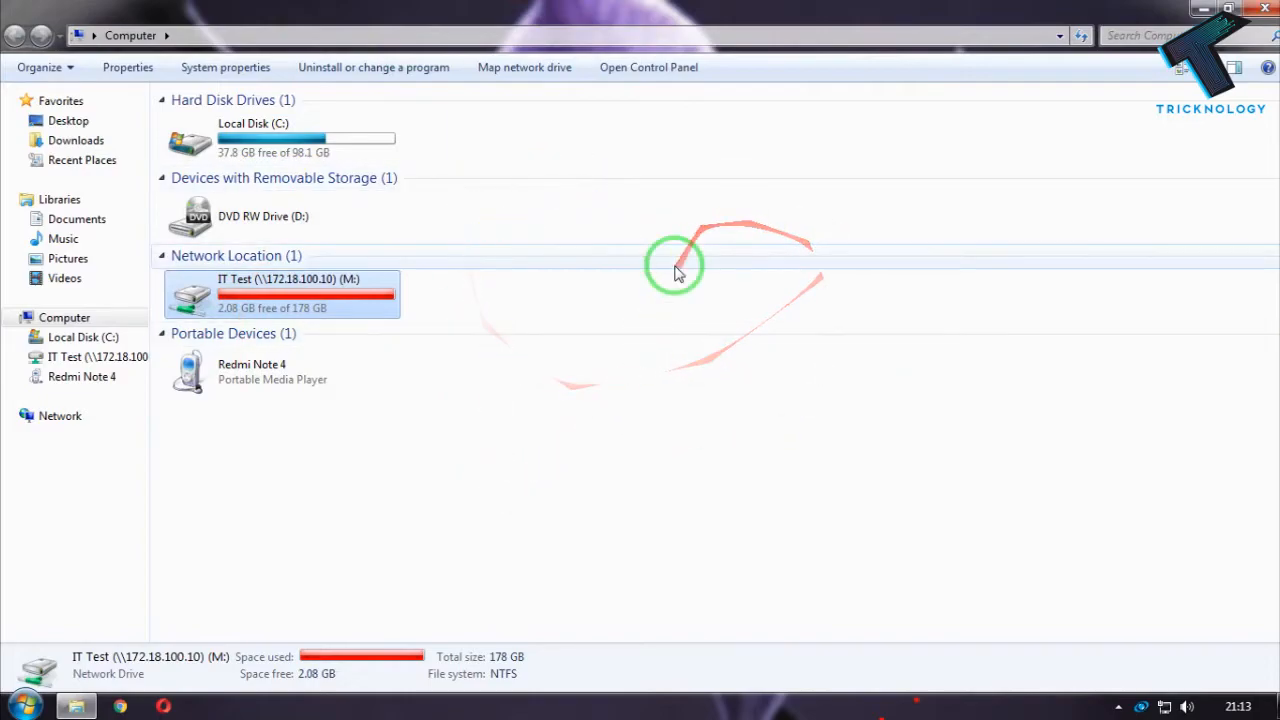